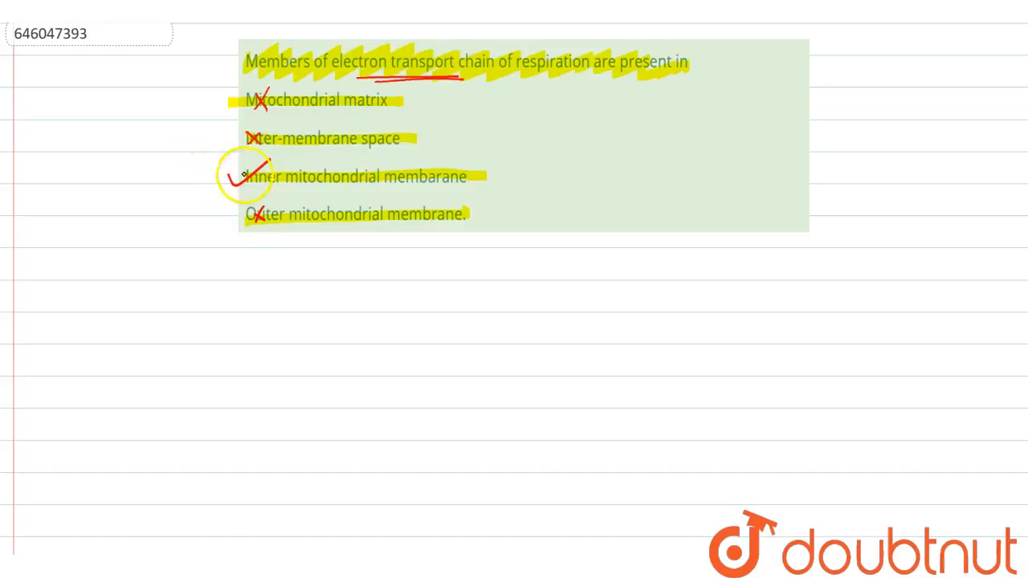
{"action": "mouse_move", "coordinate": [526, 185]}
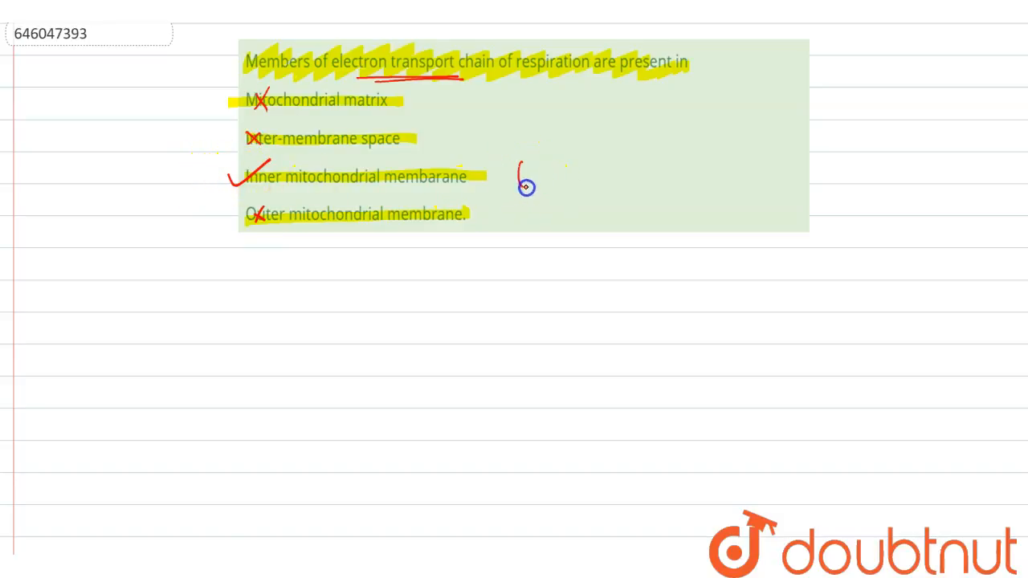
Write the labels I, II, III, IV beside the inner mitochondrial membrane option.
{"action": "left_click_drag", "start_coordinate": [522, 181], "coordinate": [566, 185]}
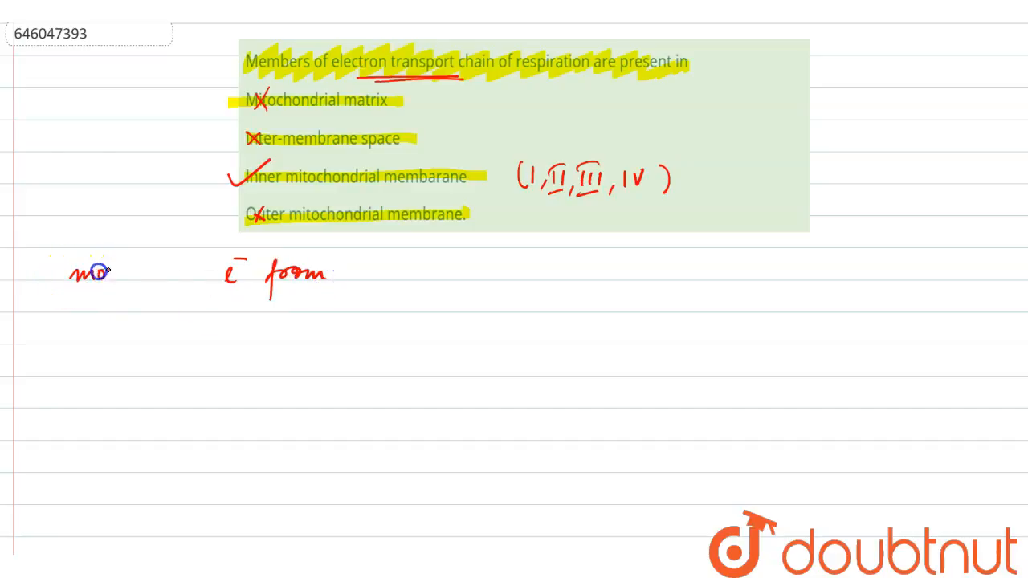
Write 'moving' before 'e⁻ from' and add 'NADH' after it.
{"action": "left_click_drag", "start_coordinate": [104, 274], "coordinate": [157, 305]}
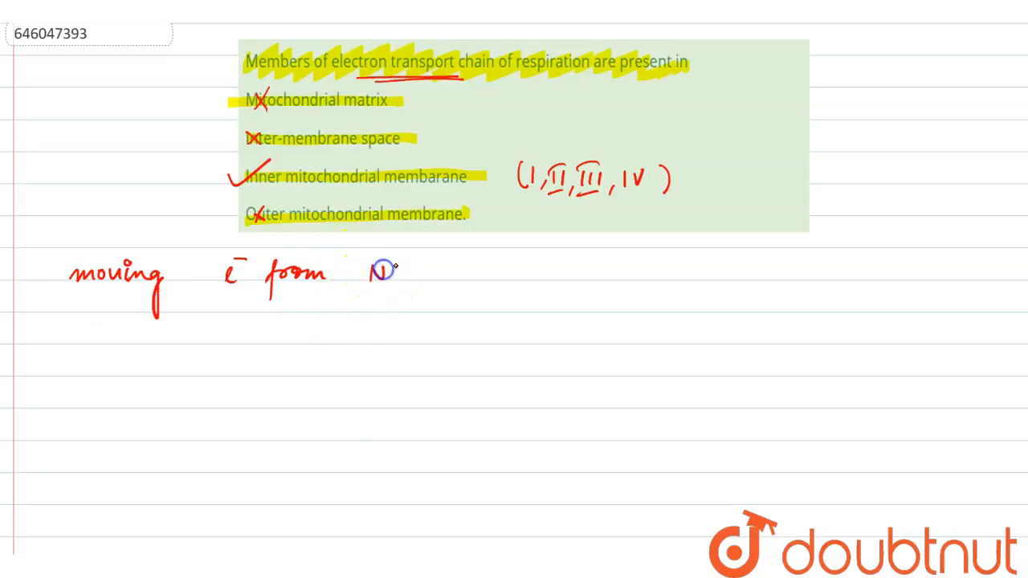
{"action": "type", "text": "NADH"}
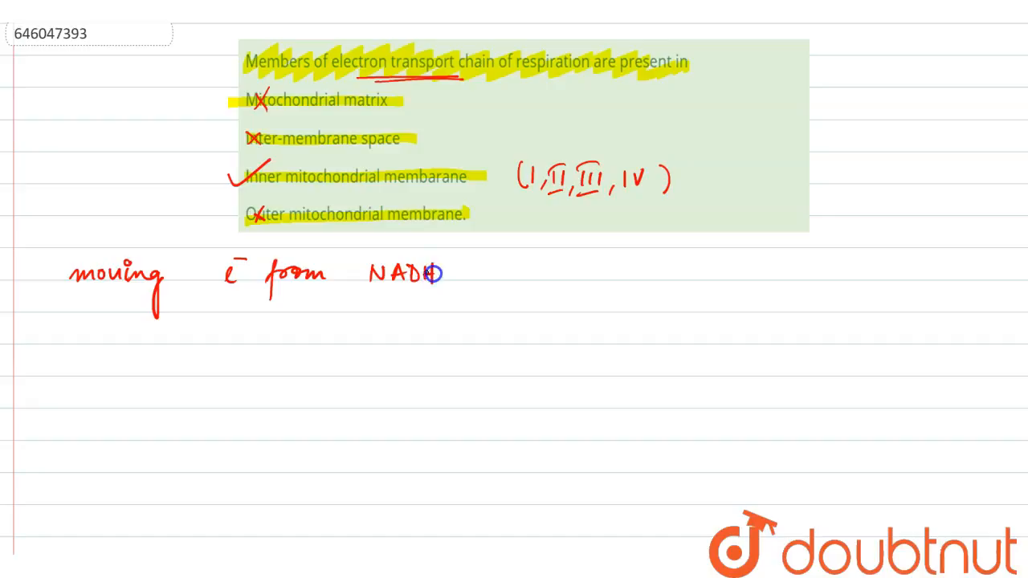
{"action": "mouse_move", "coordinate": [462, 275]}
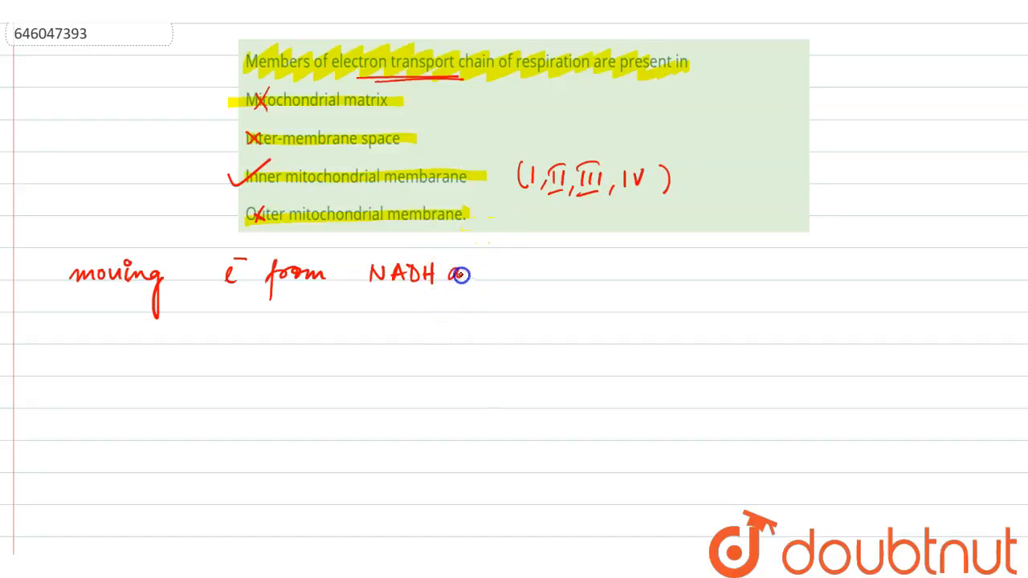